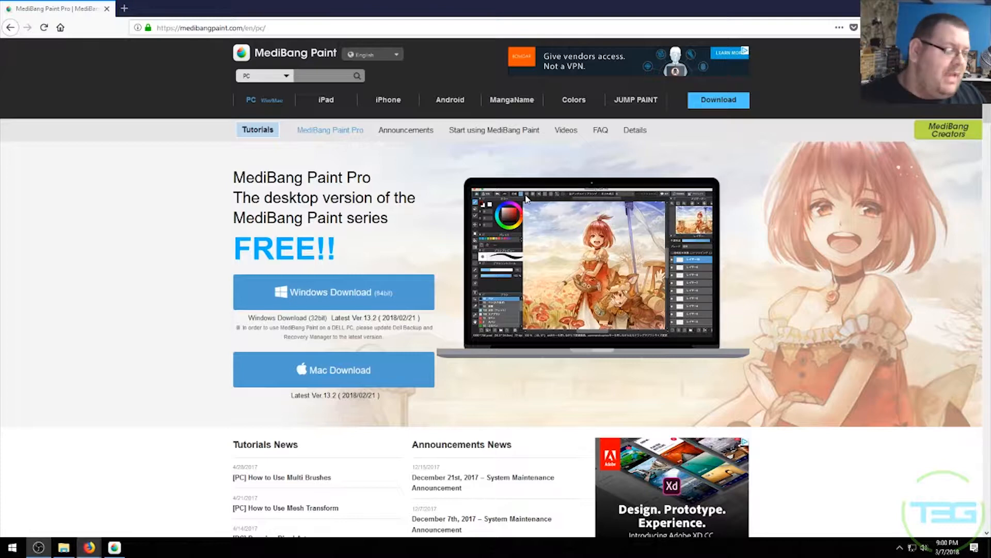
mouse_move(183, 226)
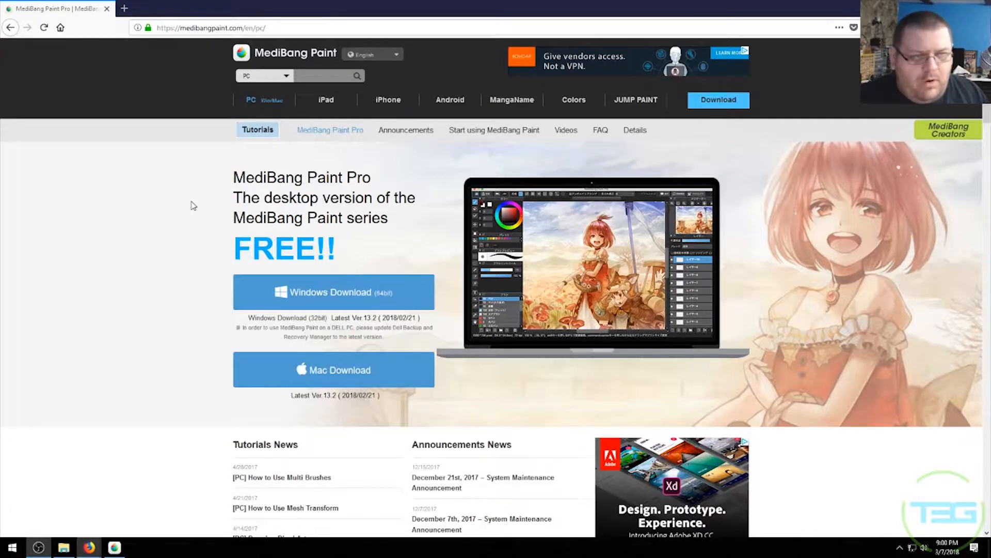
mouse_move(217, 201)
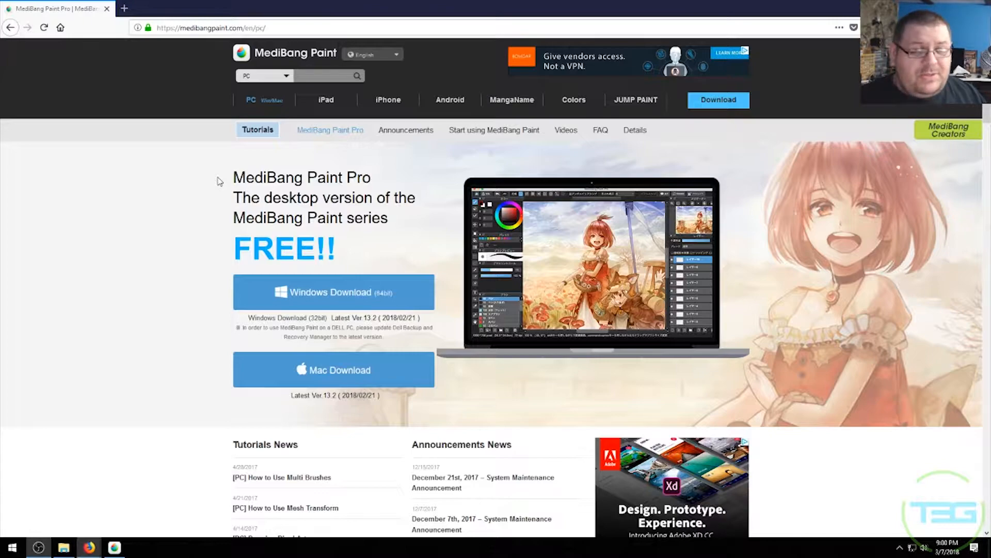
Step: Relaunch MediBang Paint Pro, closing the Partner Program ad and the MediBang Cloud login window
scroll(down, 3)
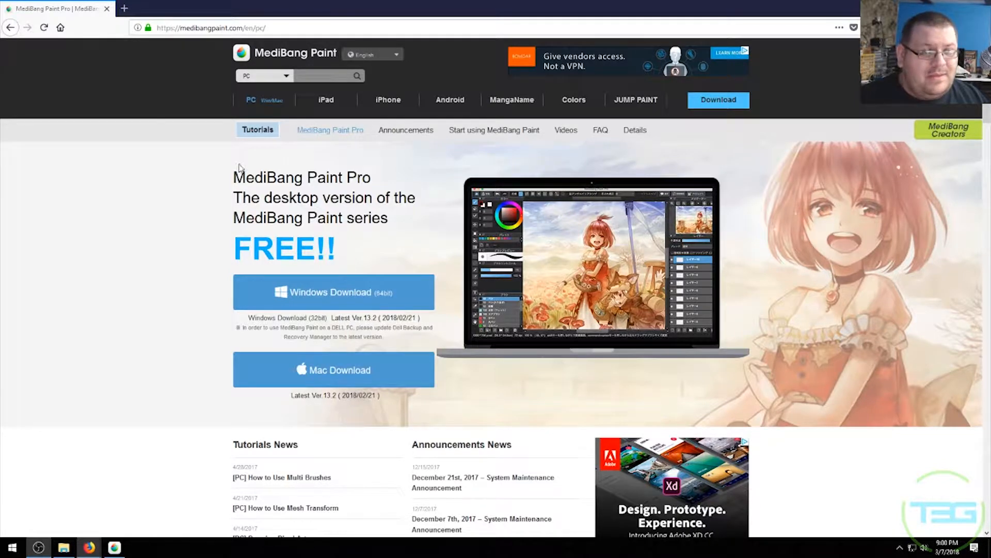
mouse_move(265, 156)
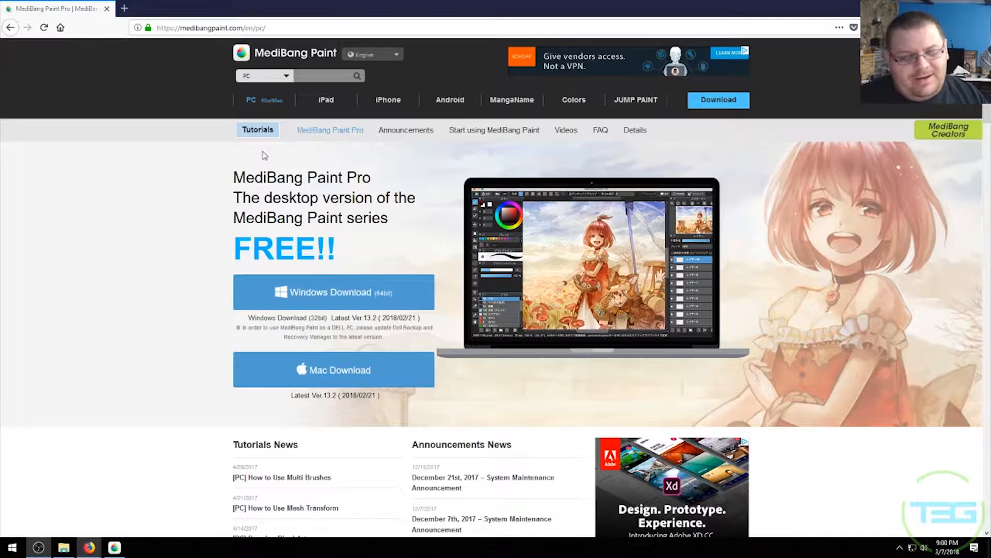
mouse_move(356, 126)
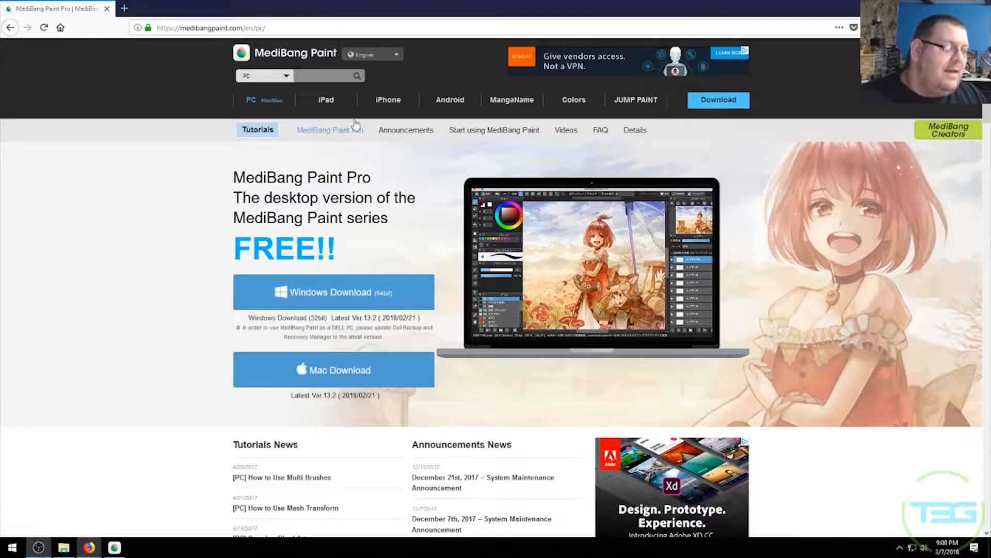
mouse_move(622, 87)
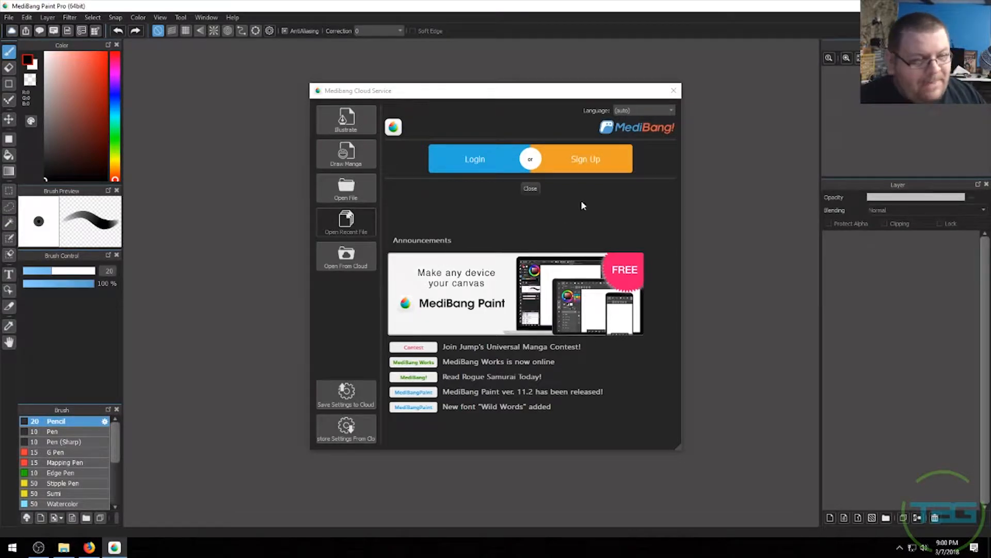
mouse_move(572, 274)
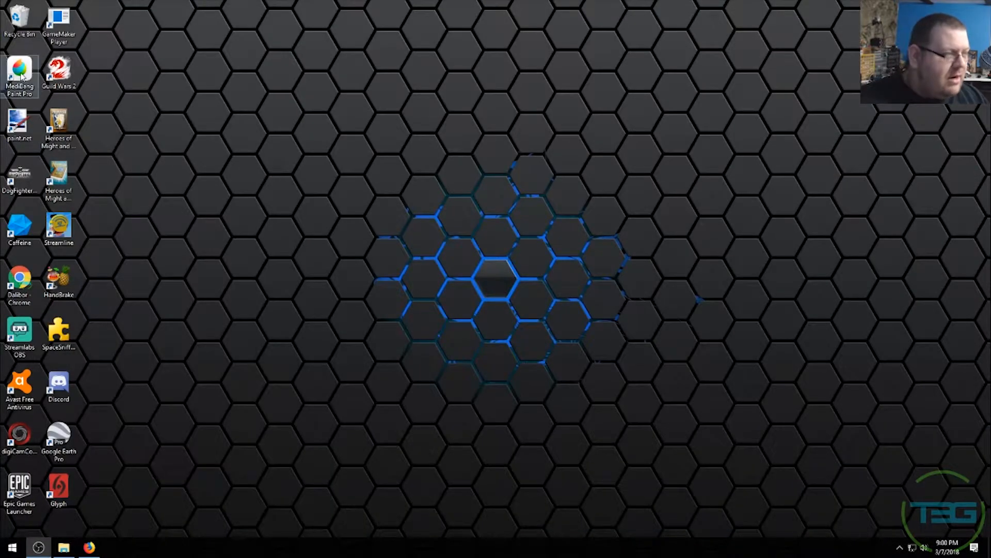
double_click(19, 73)
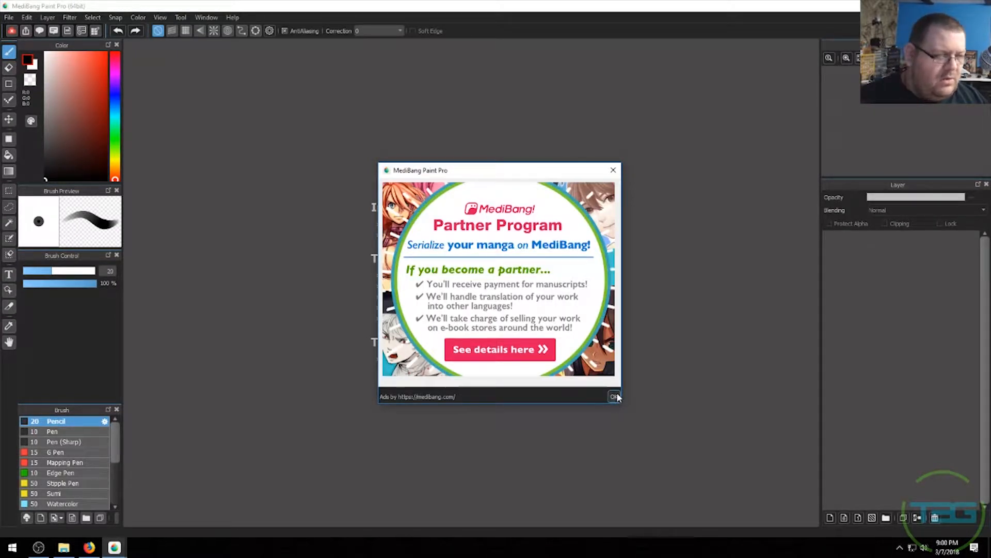
click(614, 397)
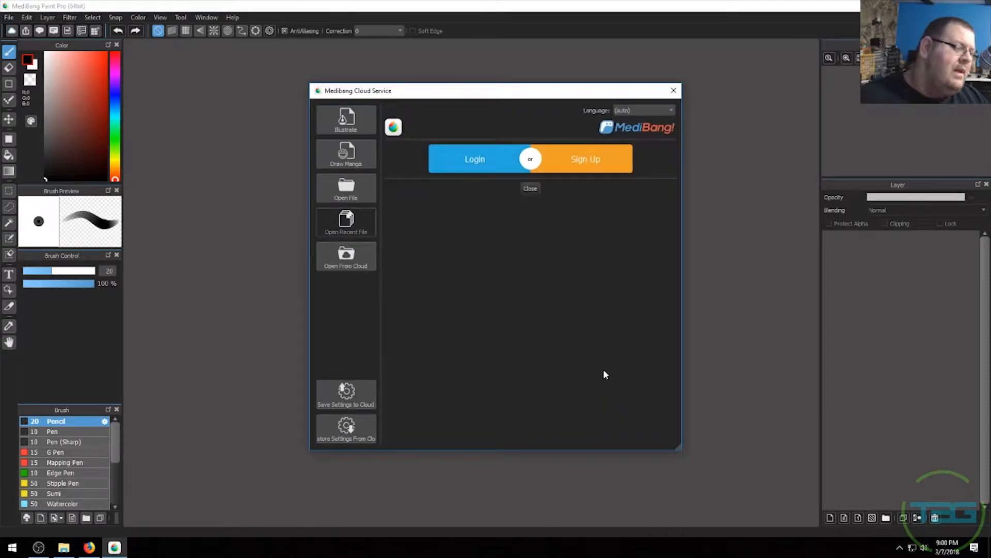
mouse_move(614, 159)
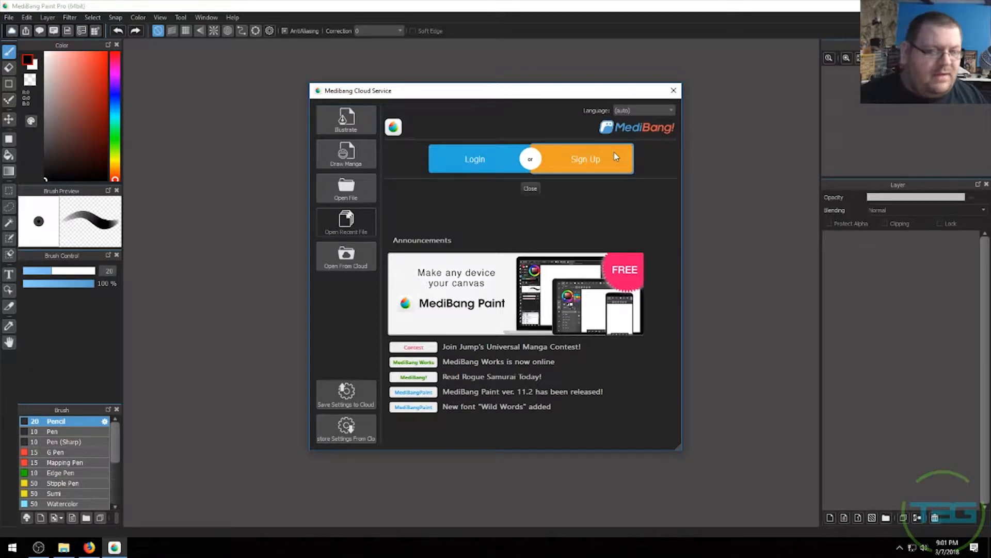
mouse_move(531, 197)
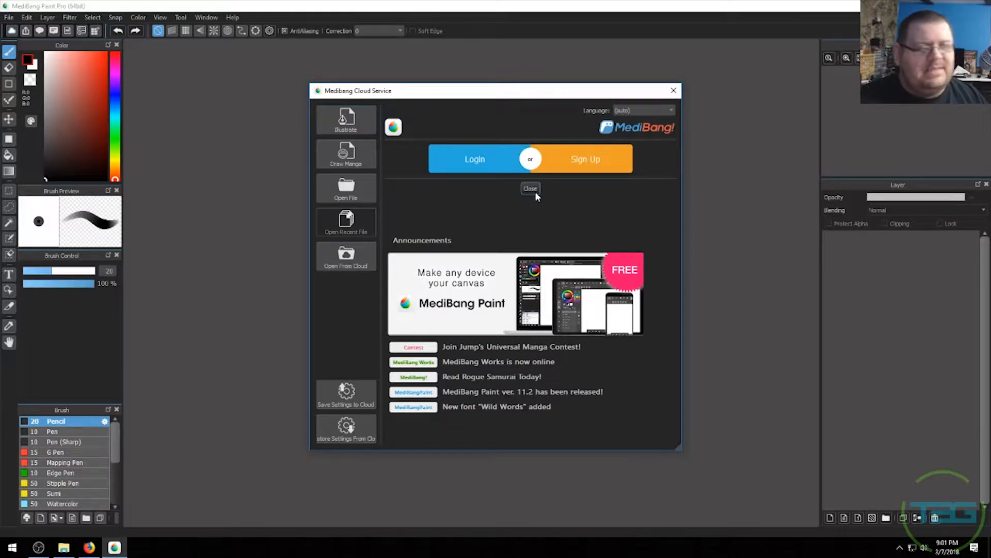
click(529, 189)
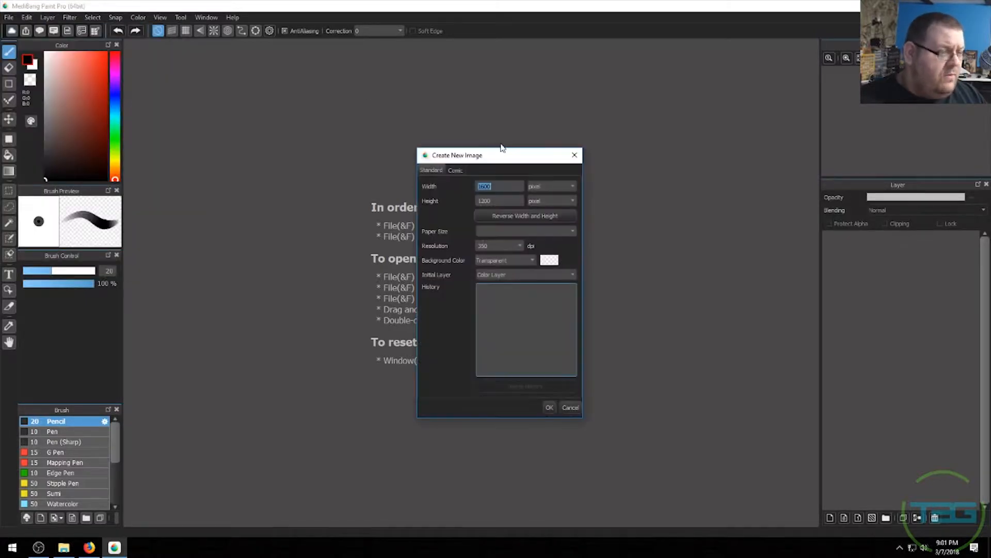
Step: Create a 1920×1080, 72 dpi image with a solid black background colour
text(1920)
click(500, 200)
text(1080)
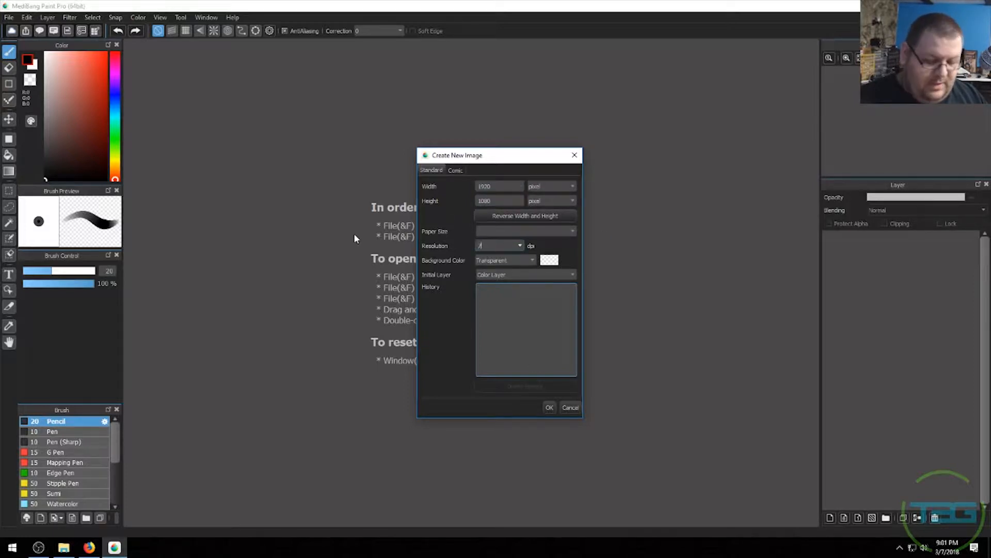
click(530, 259)
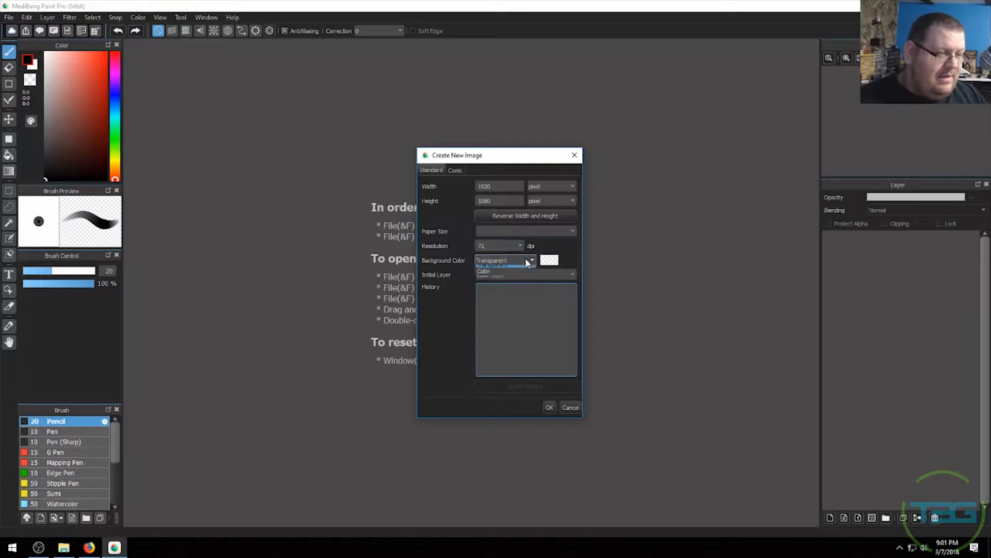
click(549, 259)
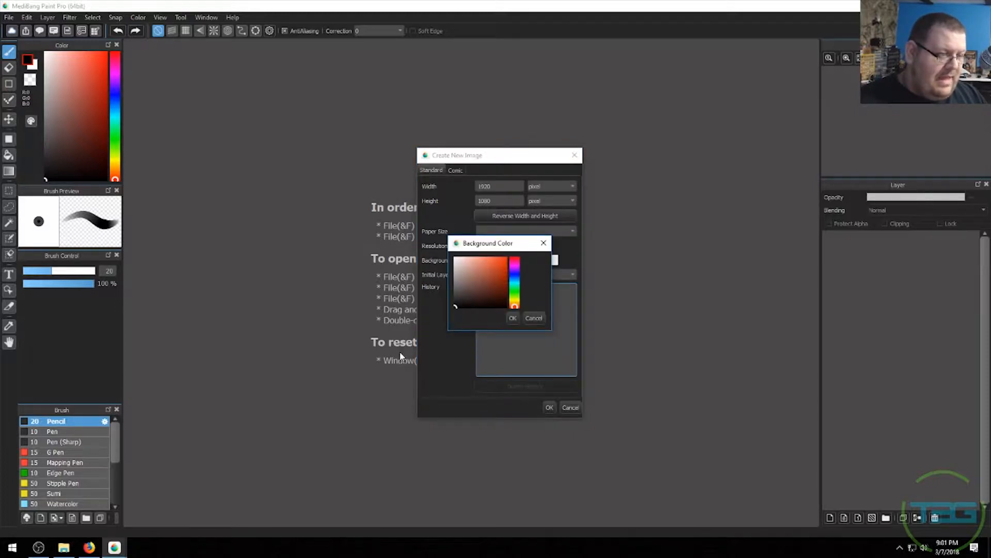
click(512, 318)
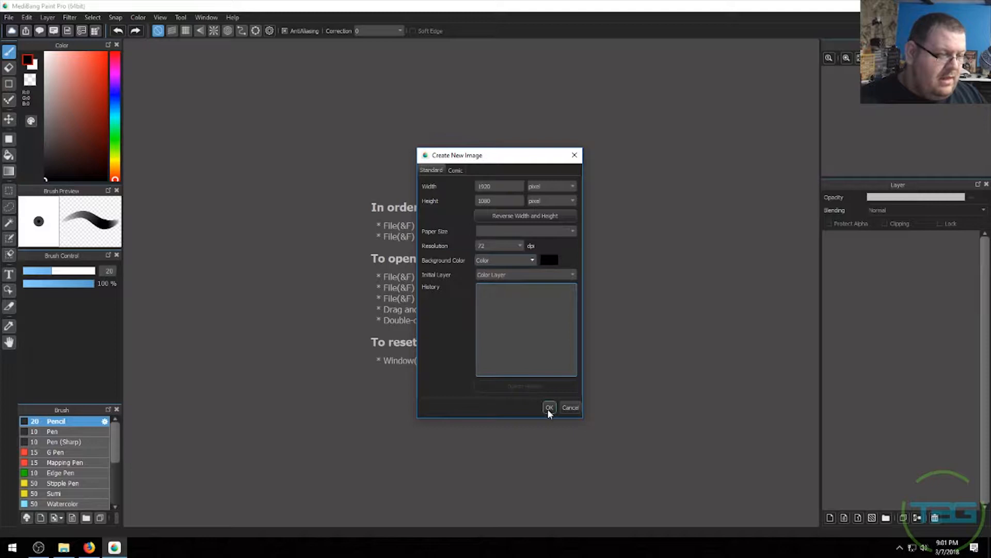
click(549, 407)
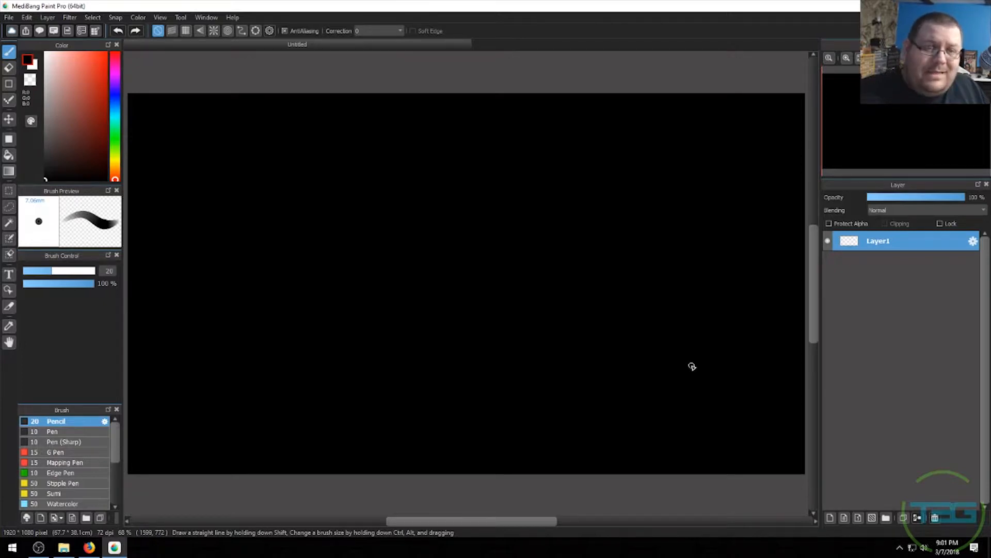
Step: Add the 'MediBang Paint Pro' title text and enlarge its text size
click(113, 547)
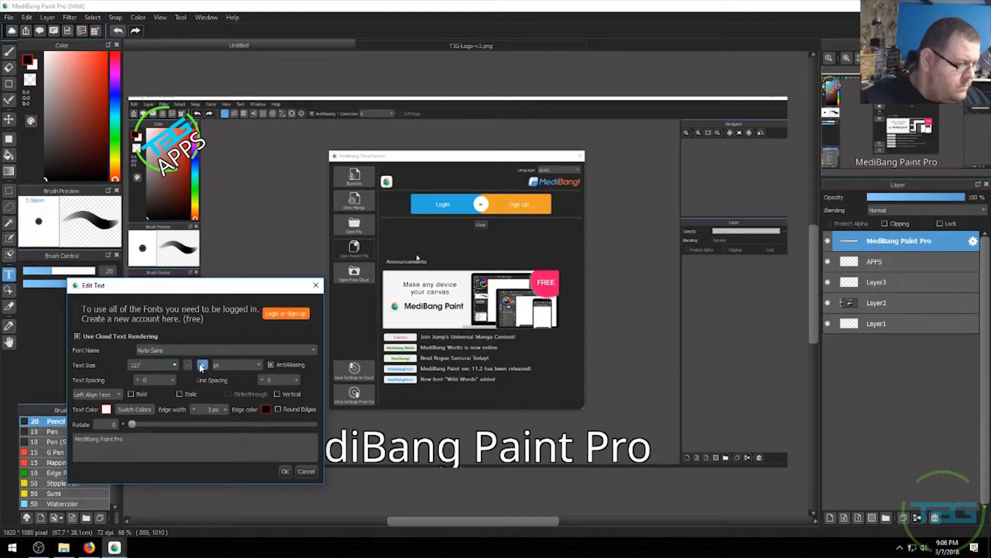
click(285, 471)
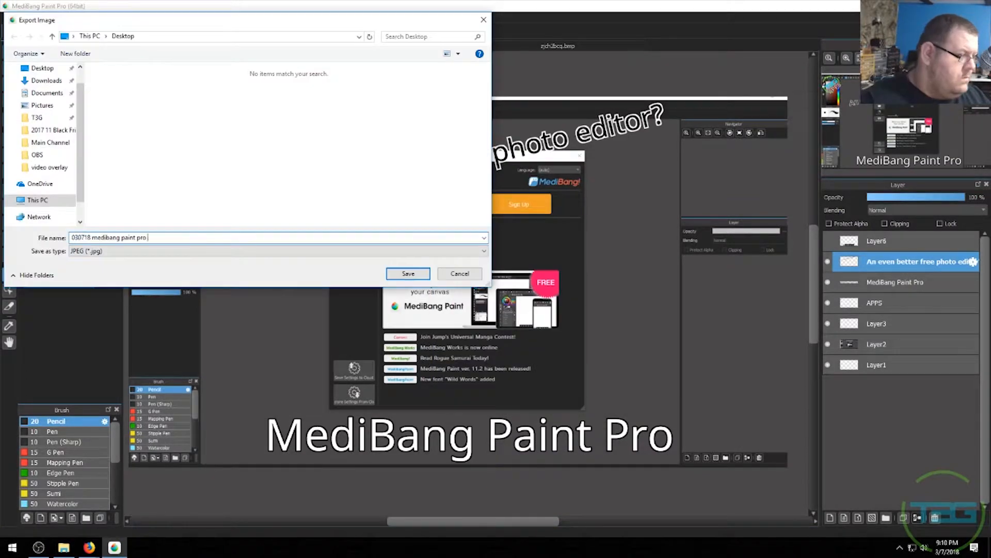
Step: Save the exported JPEG thumbnail to the Desktop
click(408, 274)
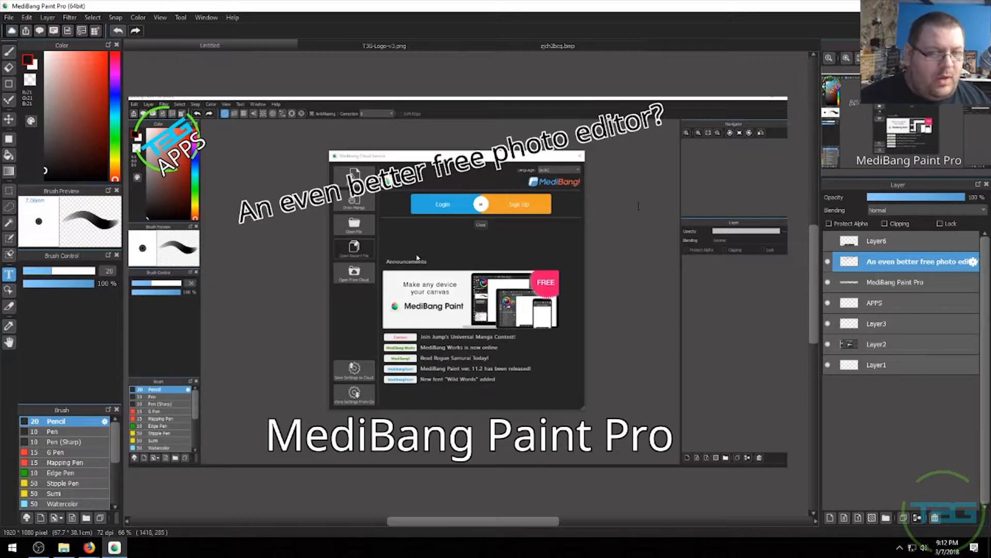
mouse_move(871, 311)
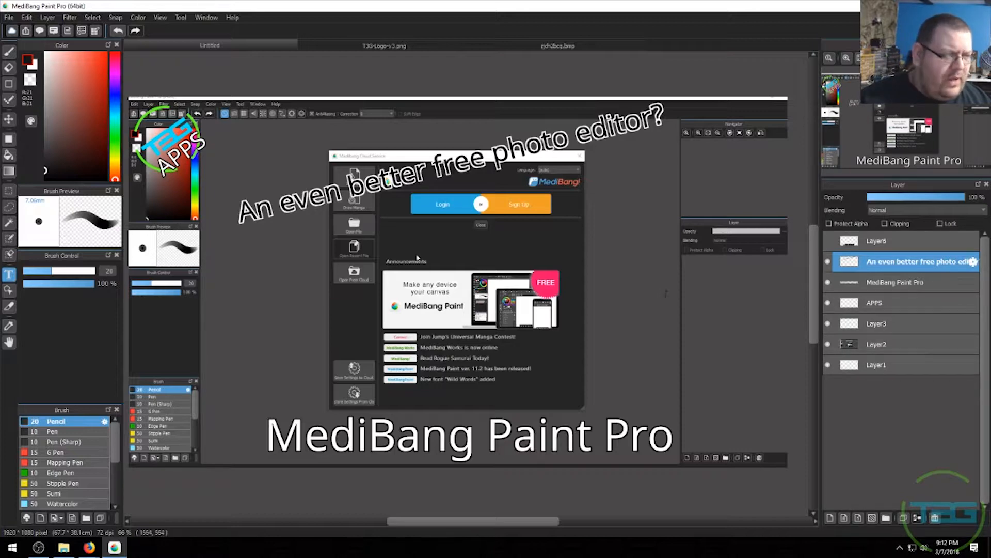
mouse_move(278, 414)
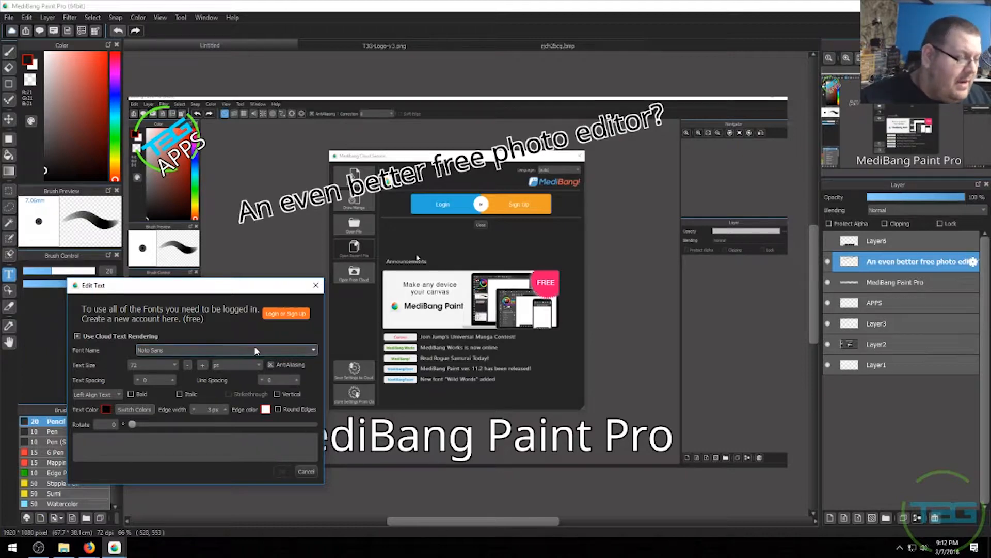
Step: Open the Font Name dropdown in Edit Text to browse fonts
click(306, 471)
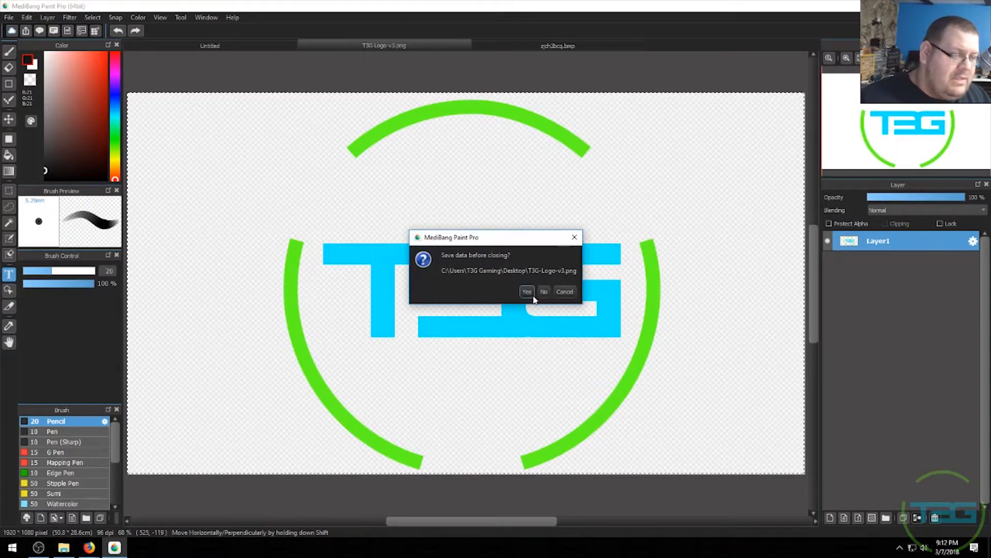
Step: Answer the 'Save data before closing?' prompt to close the T3G logo image
click(544, 292)
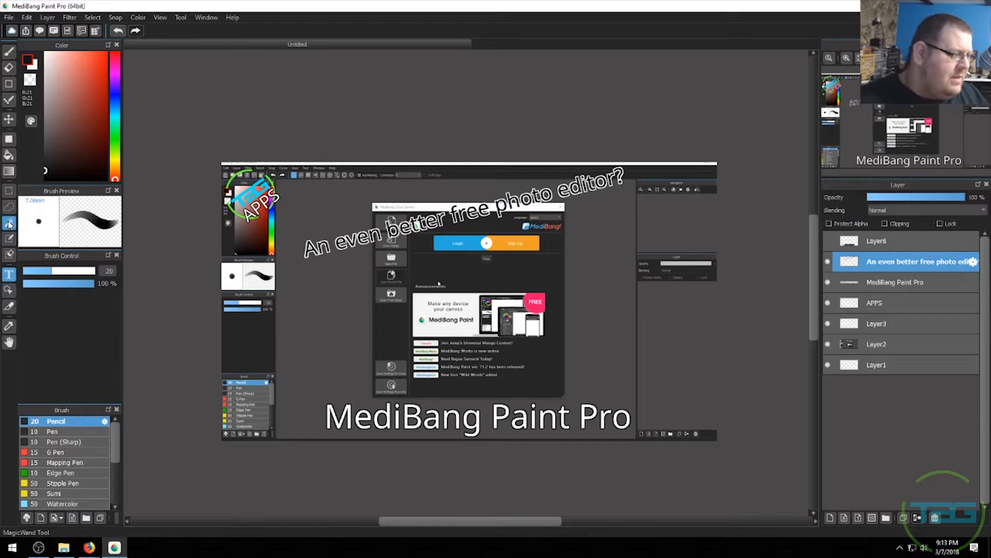
Step: Pick the linear Foreground-Background Gradient tool from the left toolbar
click(9, 190)
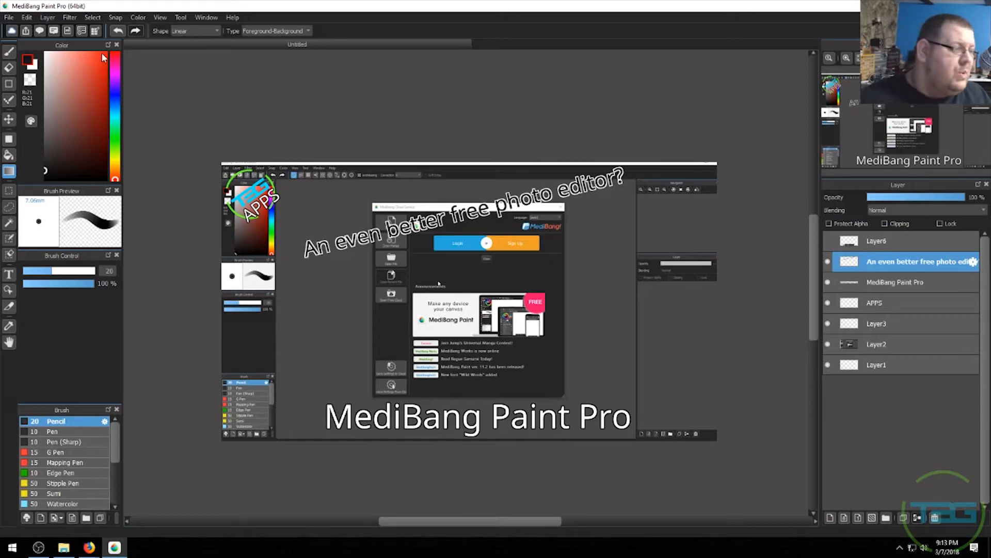
Step: Browse the View and Select menus, then open the Filter menu
click(160, 17)
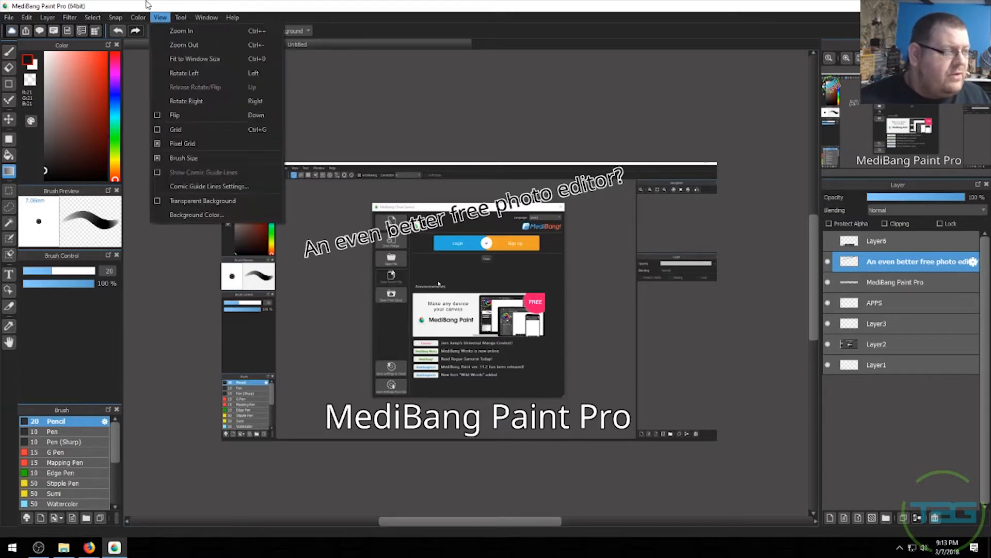
click(92, 17)
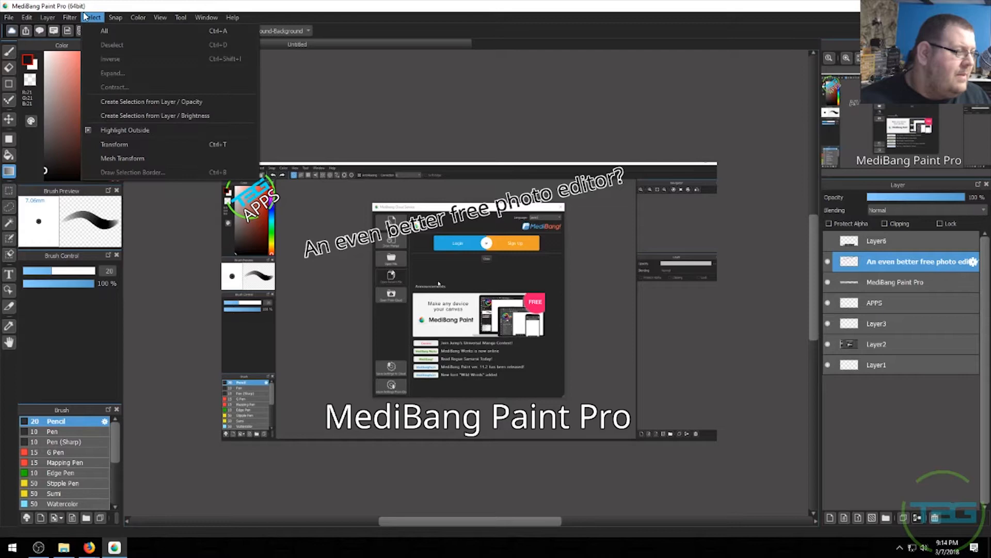
click(69, 17)
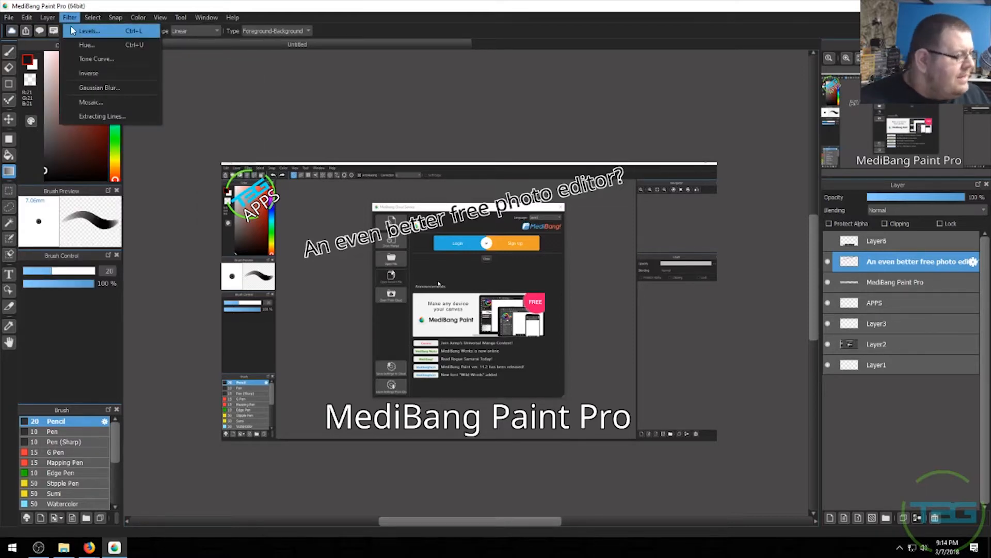
mouse_move(87, 44)
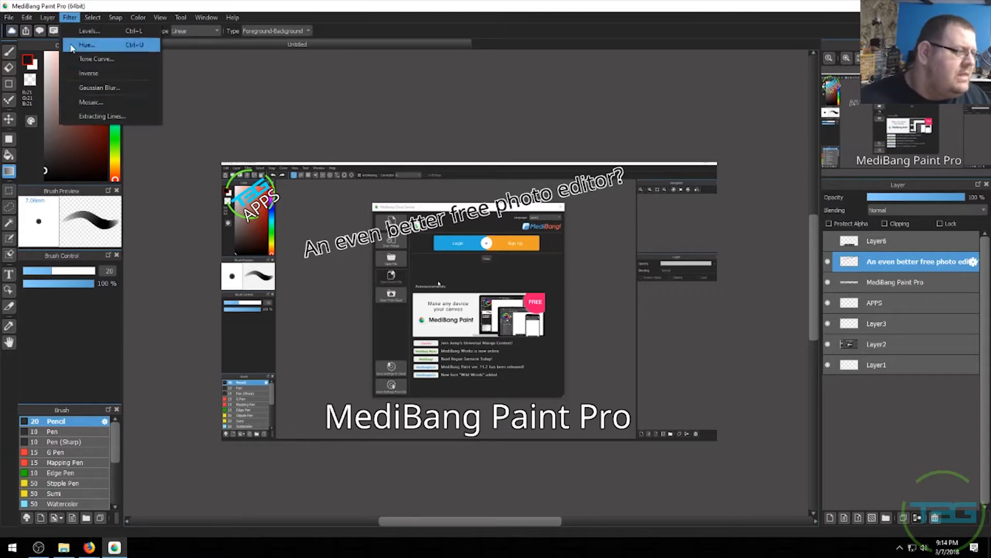